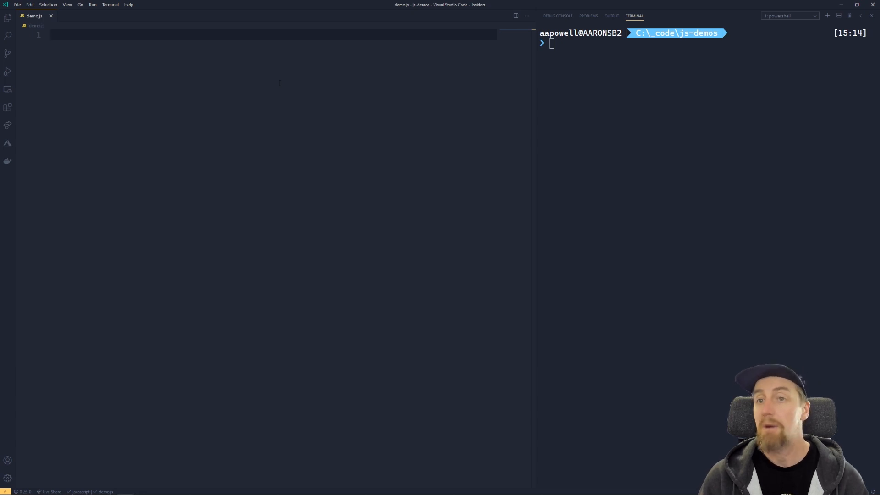
Step: Write const add = (a, b) => a + b; and console.log(add(1, 2)); in demo.js, saving
type("c")
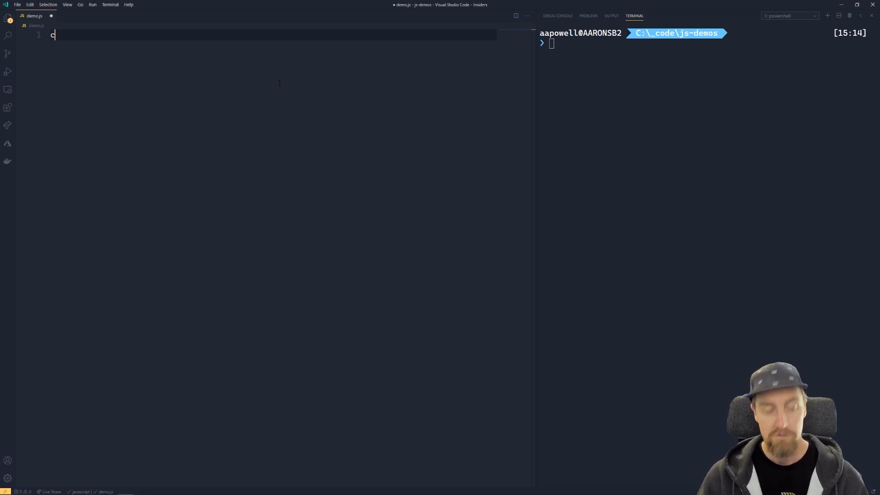
type("const add =")
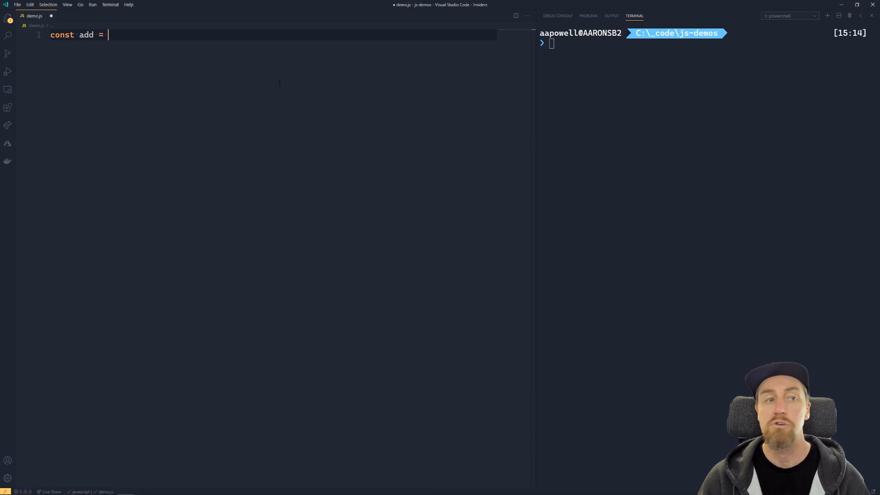
type("(a, b)")
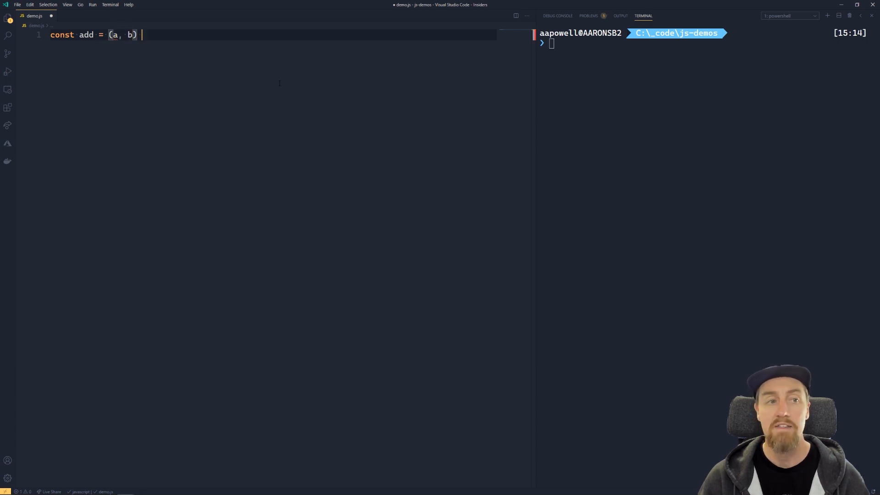
type("=>")
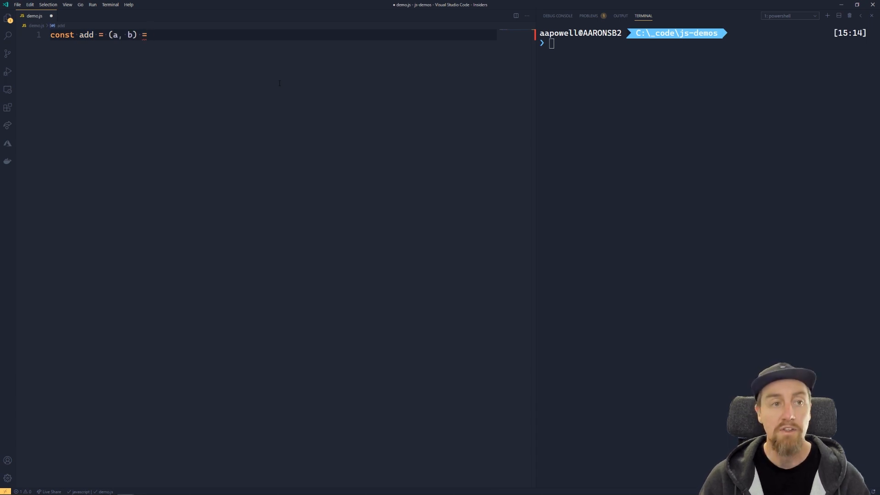
type(">")
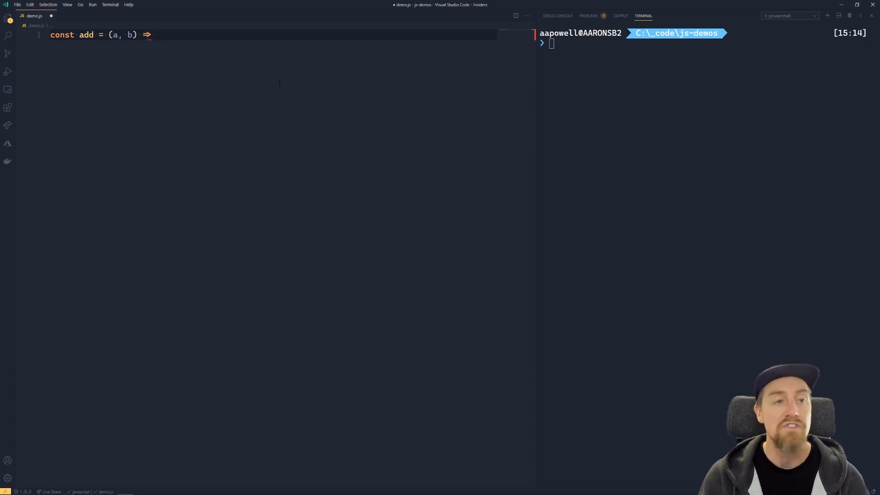
key("ctrl+s")
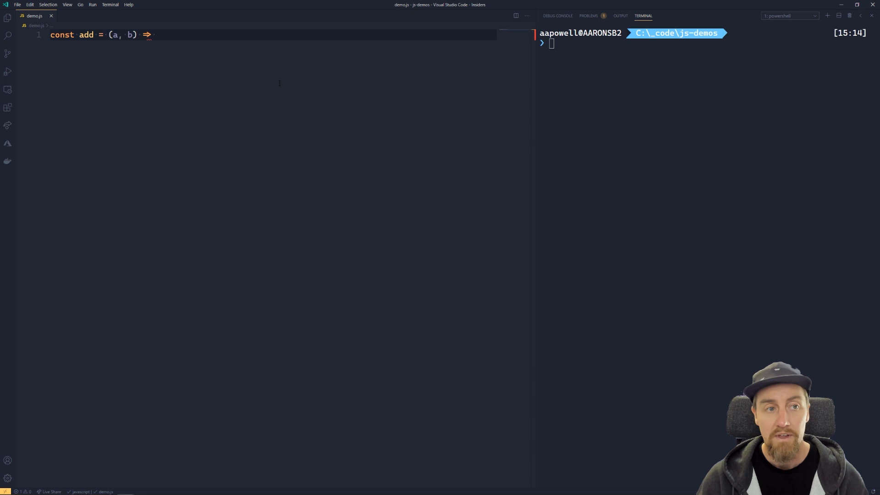
type("a + b")
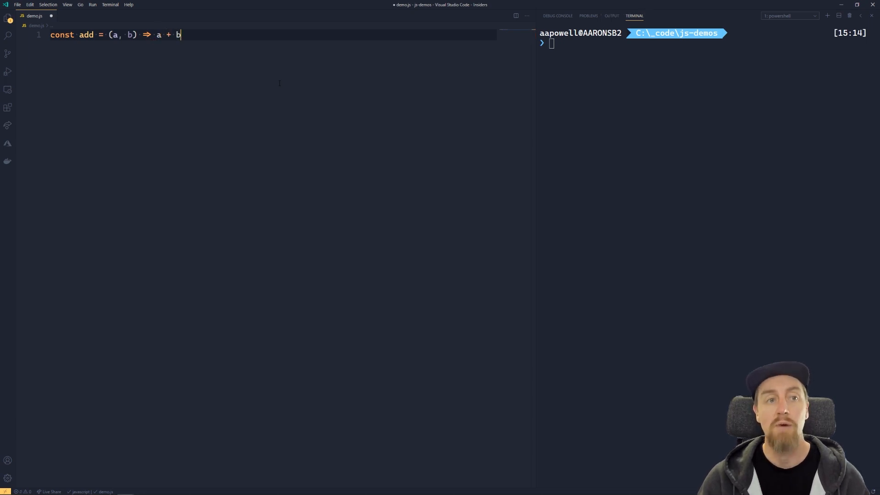
type("b")
type("con")
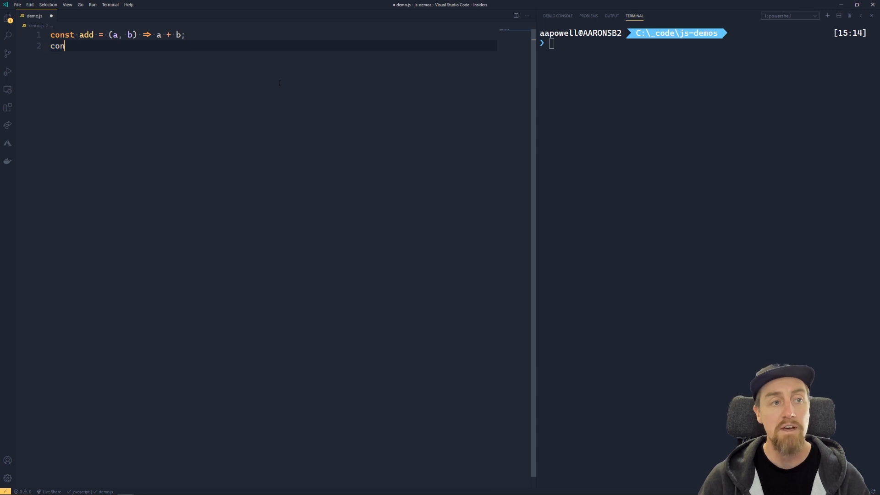
type("sole.log(add(1, 2));")
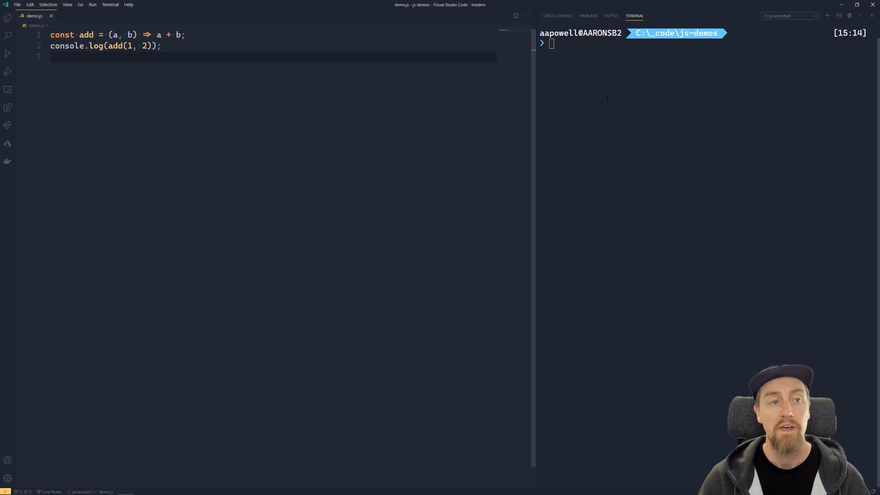
Step: Run node .\demo.js in the terminal to print 3, then return to the editor
type("node .\\demo.js")
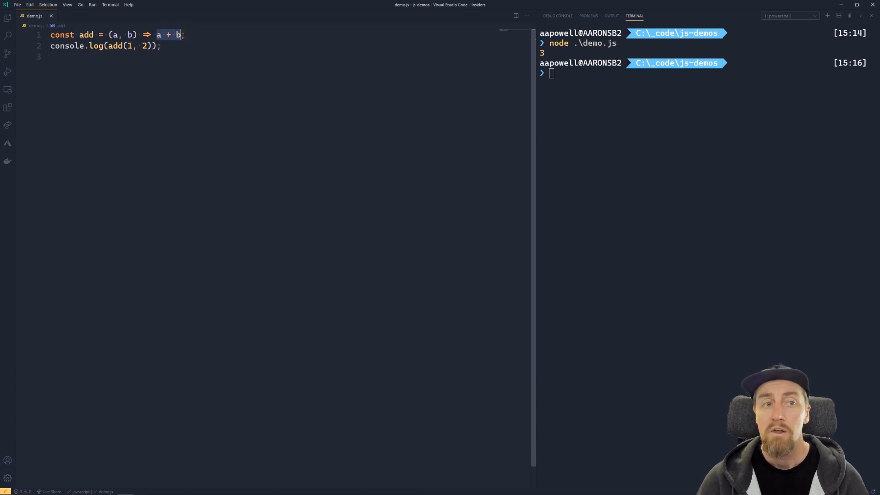
mouse_move(178, 35)
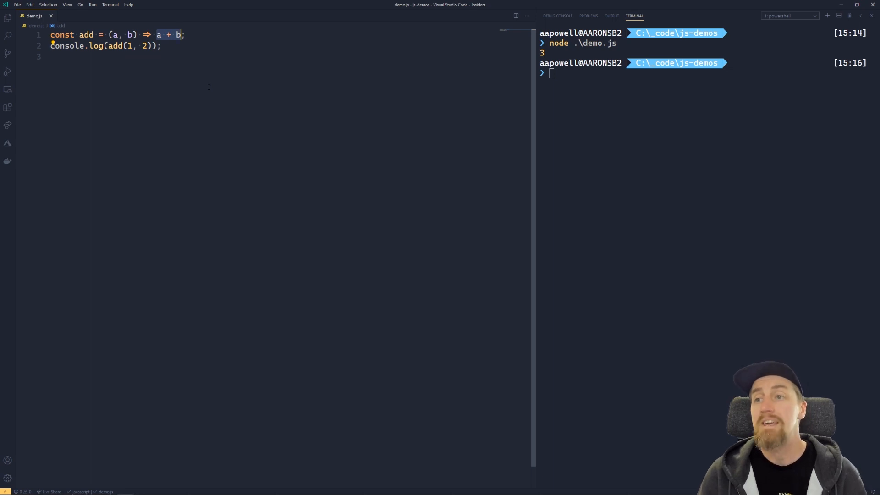
left_click(158, 35)
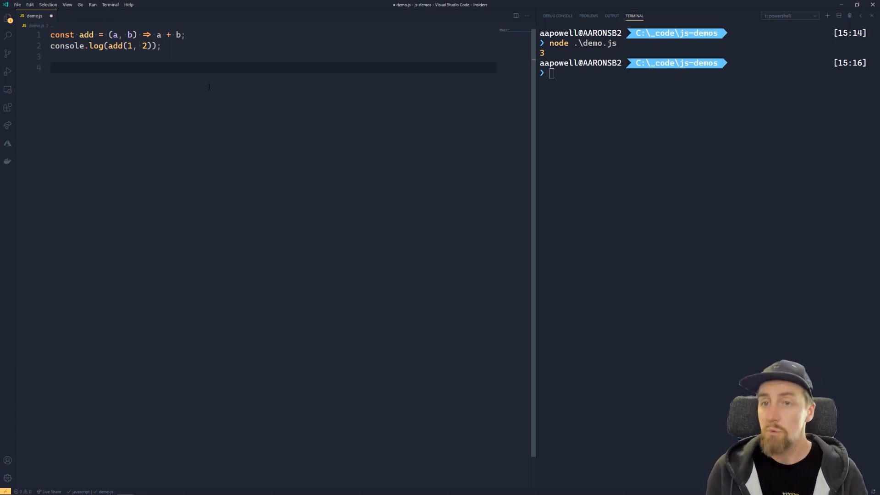
Step: Start const subtract = (a, b) => { with its body on a new line
type("console")
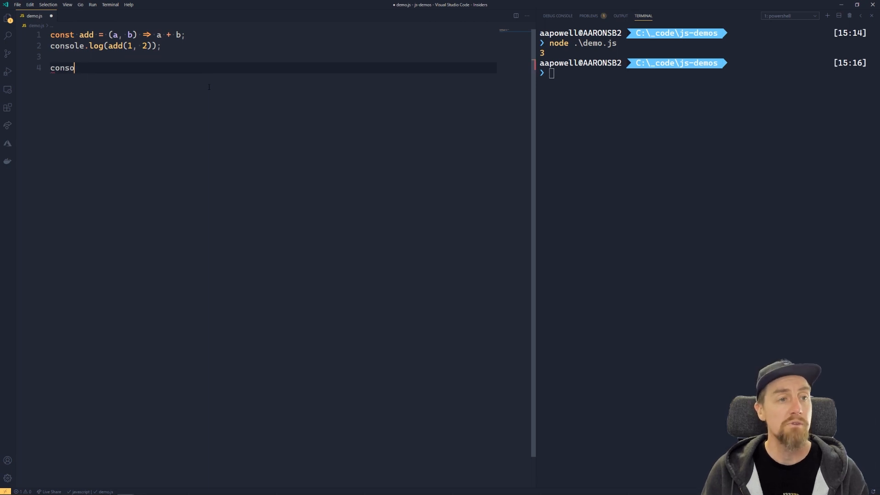
type("const su")
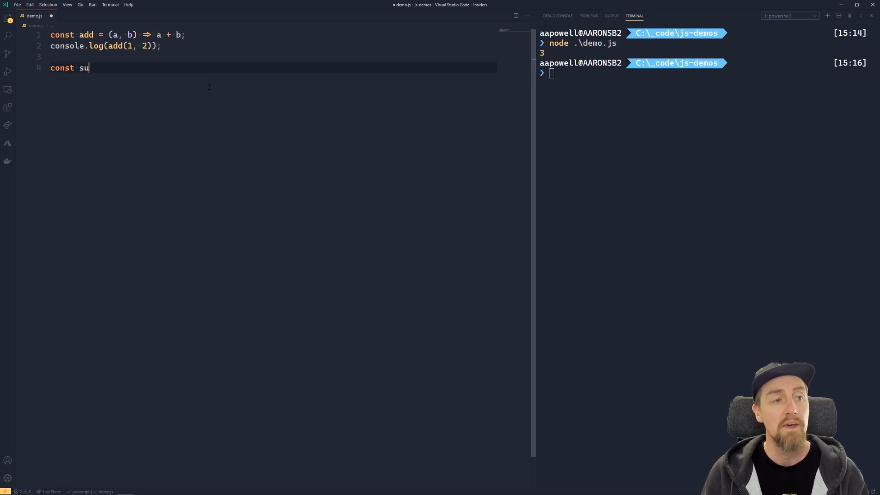
type("btract = (a,")
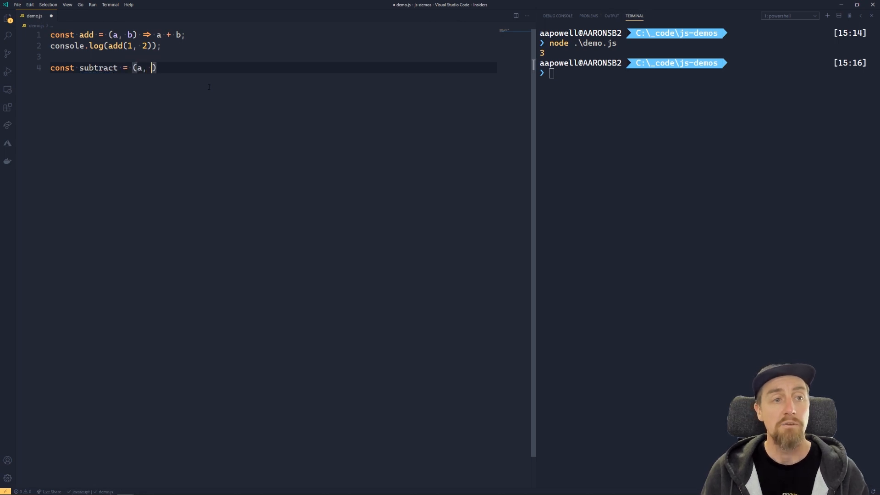
type("b) =>")
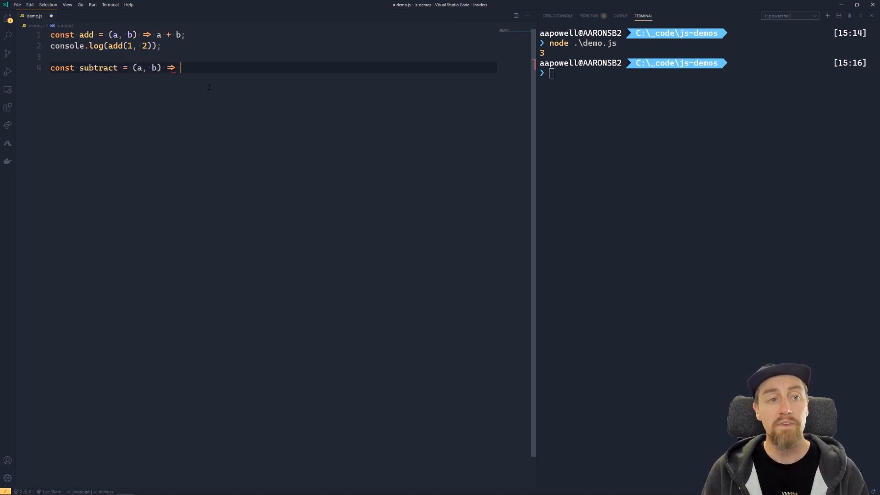
type("{")
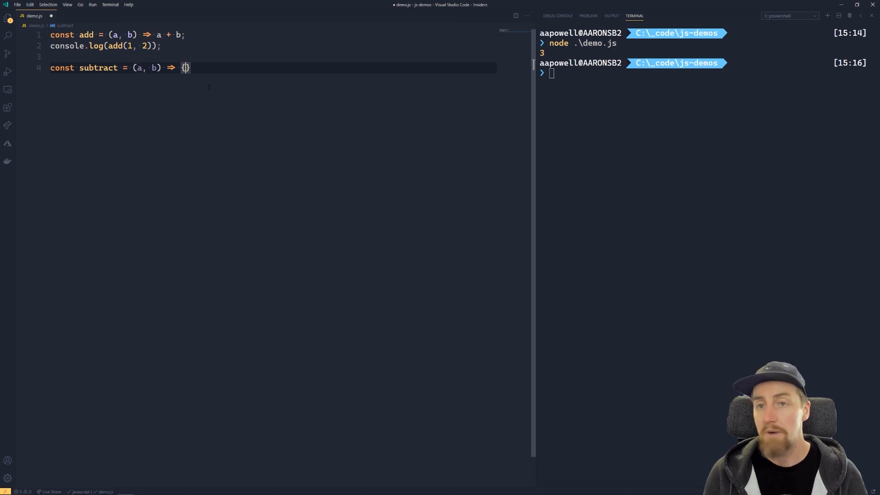
key("enter")
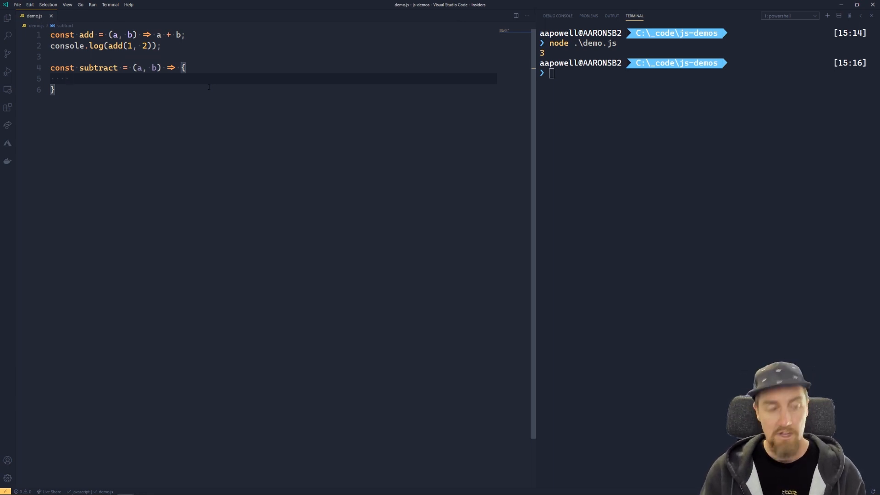
Step: Fill the subtract body with const result = a - b; return result; and save
type("const")
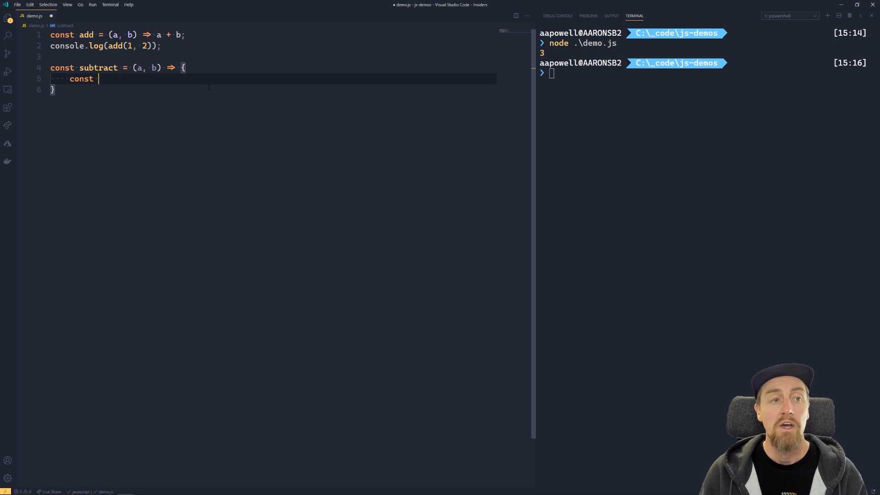
type("result = a - b;")
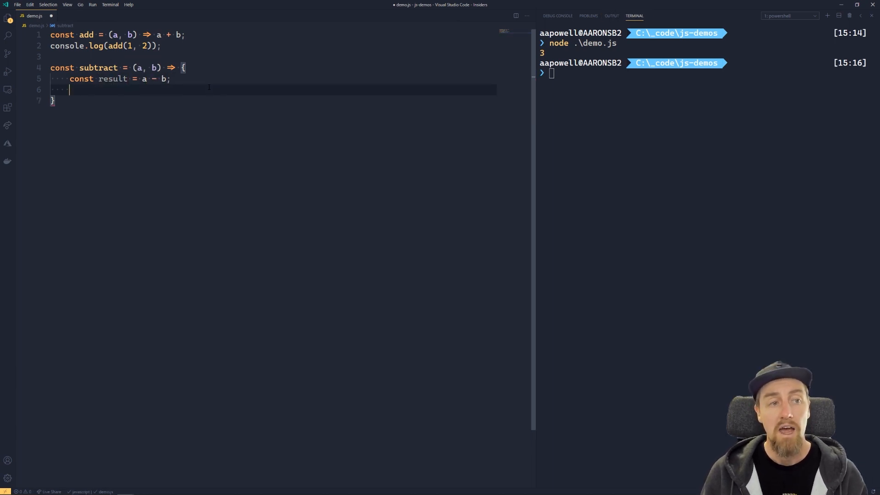
type("return re")
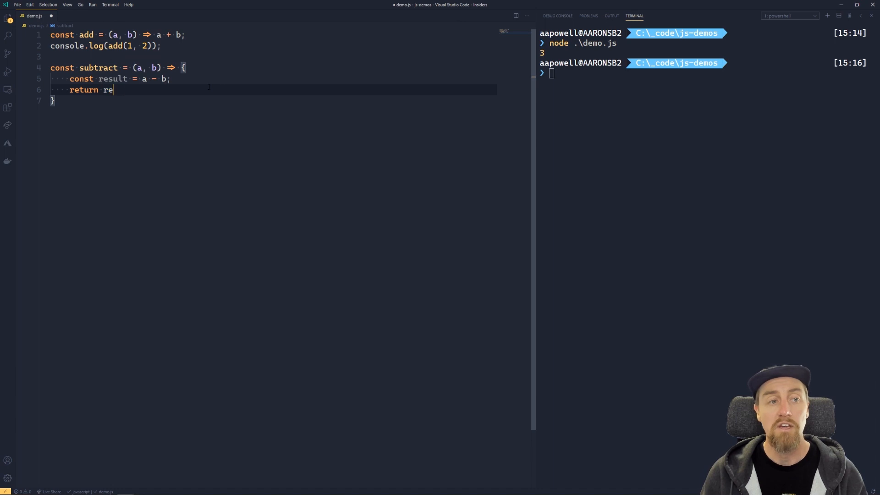
type("sult;")
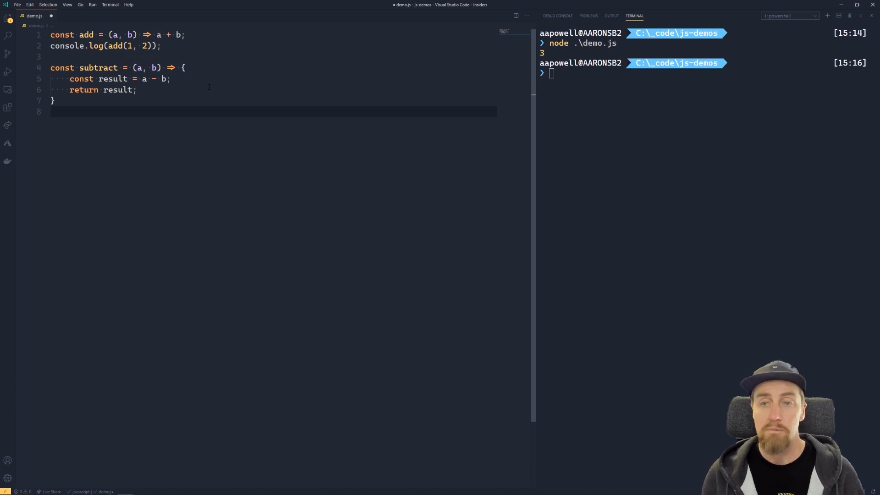
key("ctrl+s")
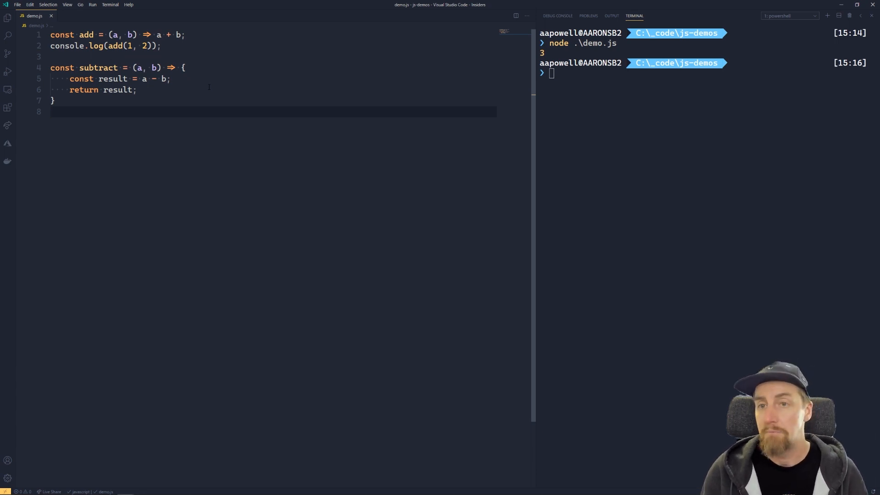
Step: Add console.log(subtract(1, 1)); and rerun node .\demo.js in the terminal
type("console.log(subtract(")
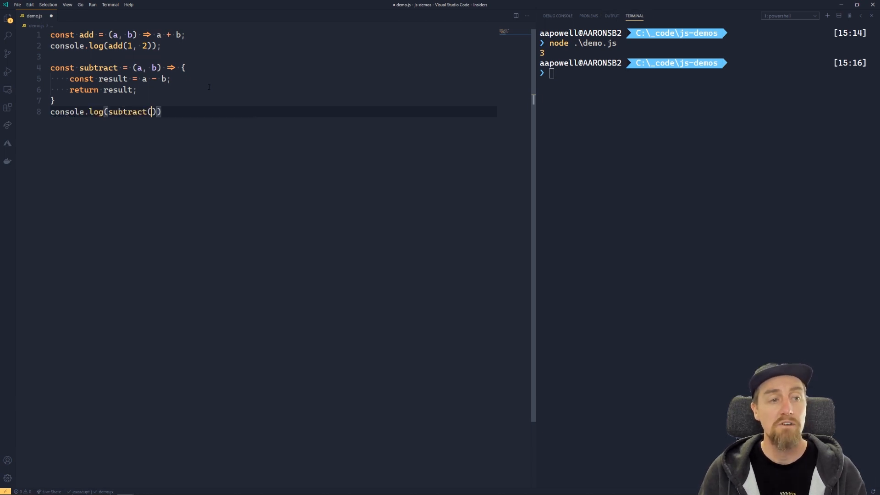
type("1, 1")
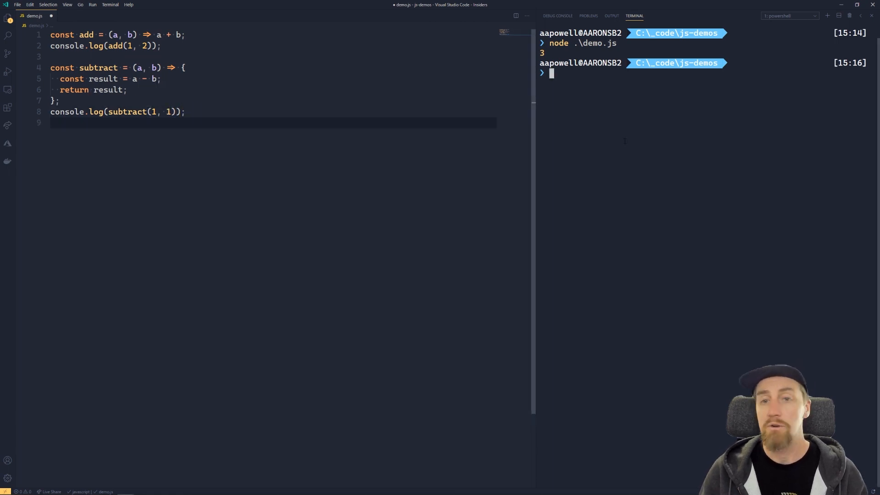
type("node .\\demo.js")
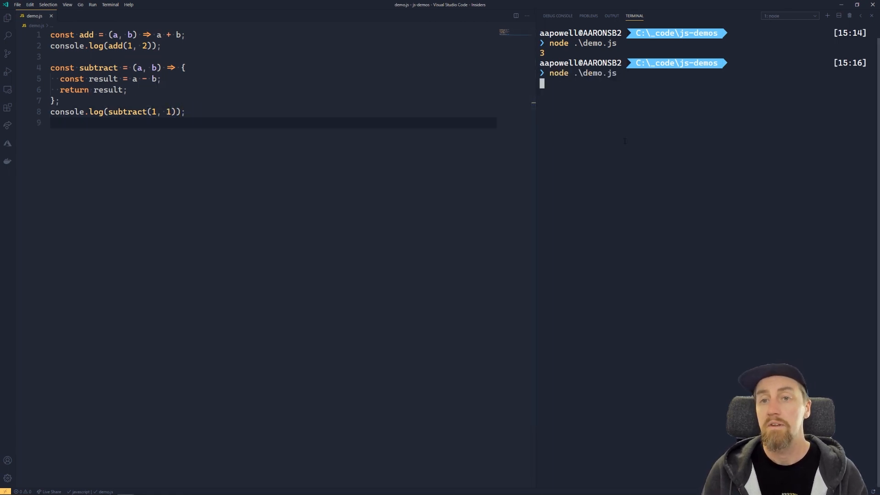